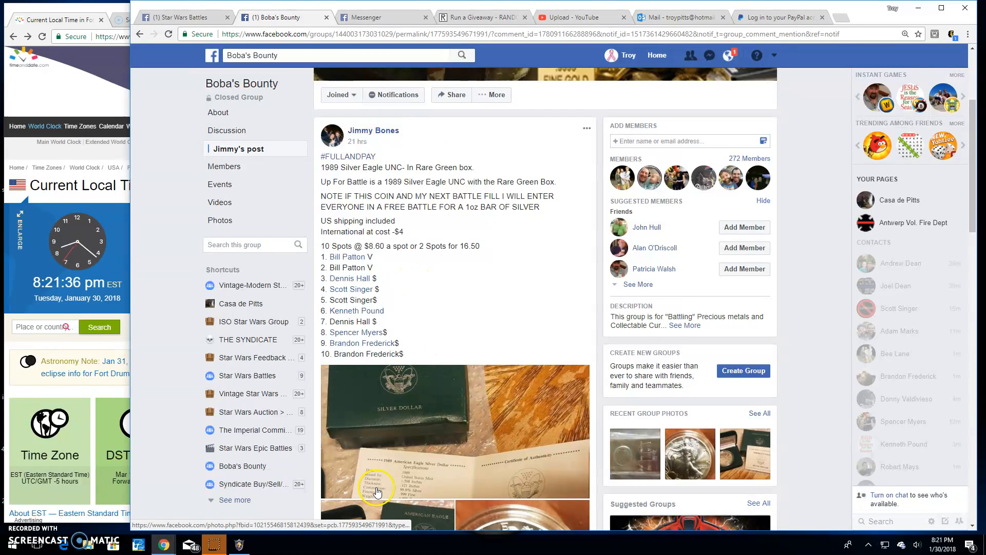
mouse_move(462, 248)
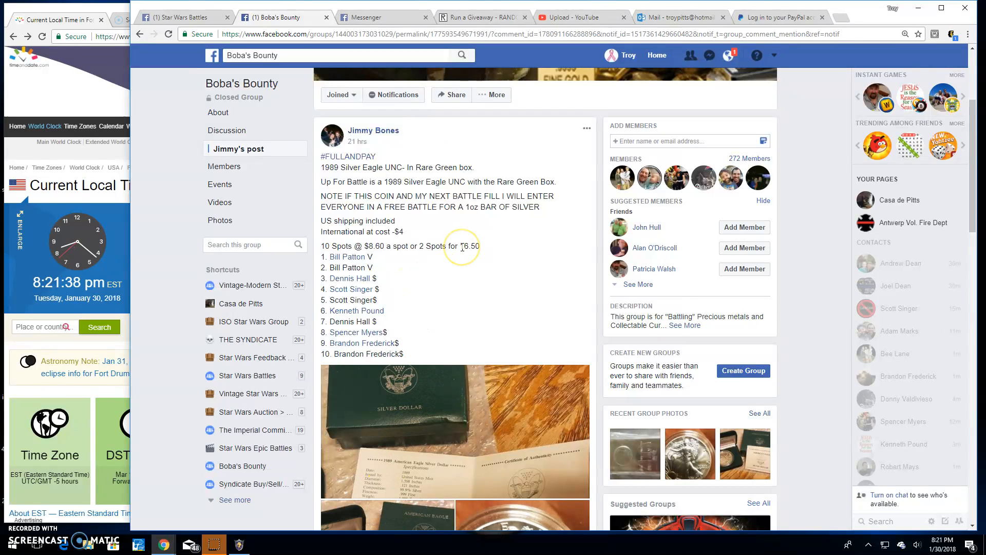
Comment 'Live! 821 pm' at the end of the coin battle thread.
scroll("down", 3)
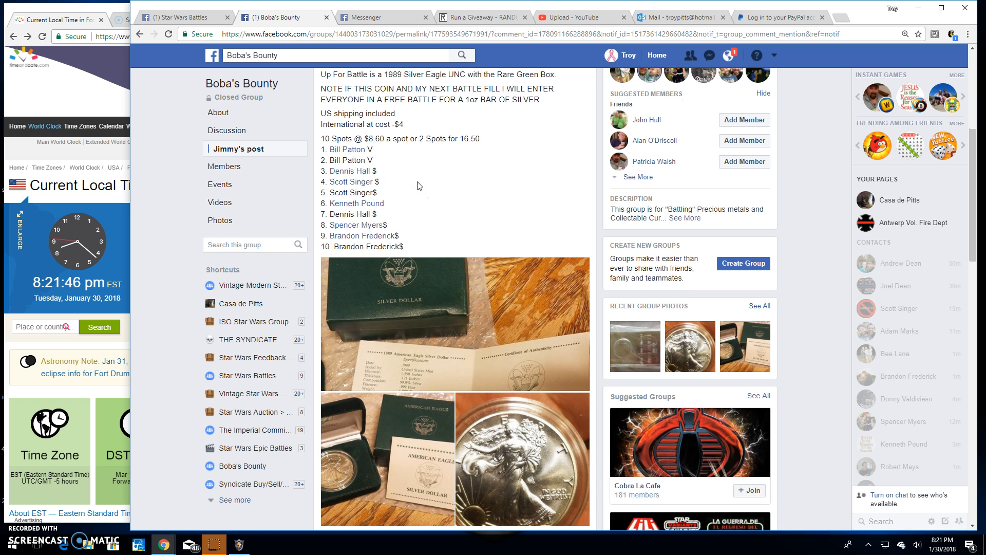
scroll("down", 3)
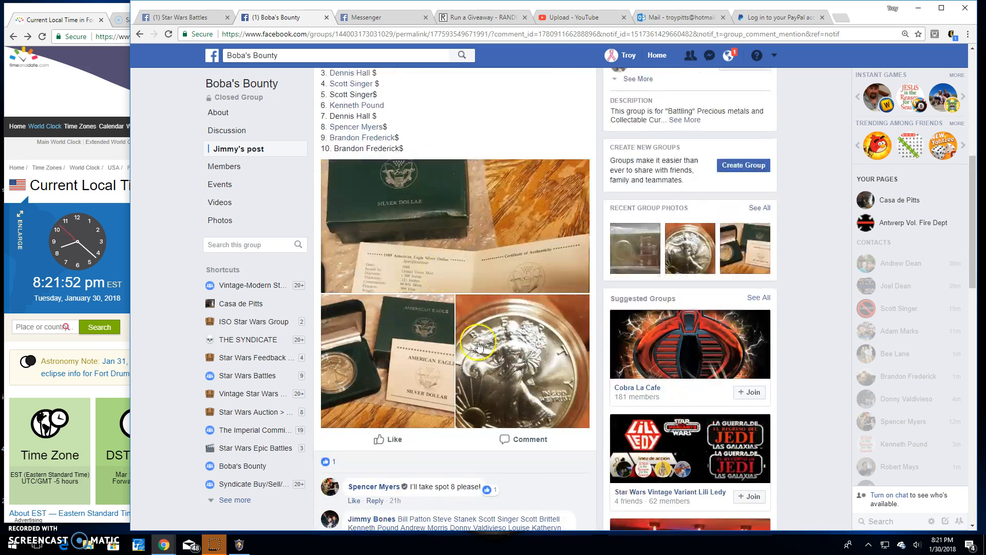
scroll("down", 3)
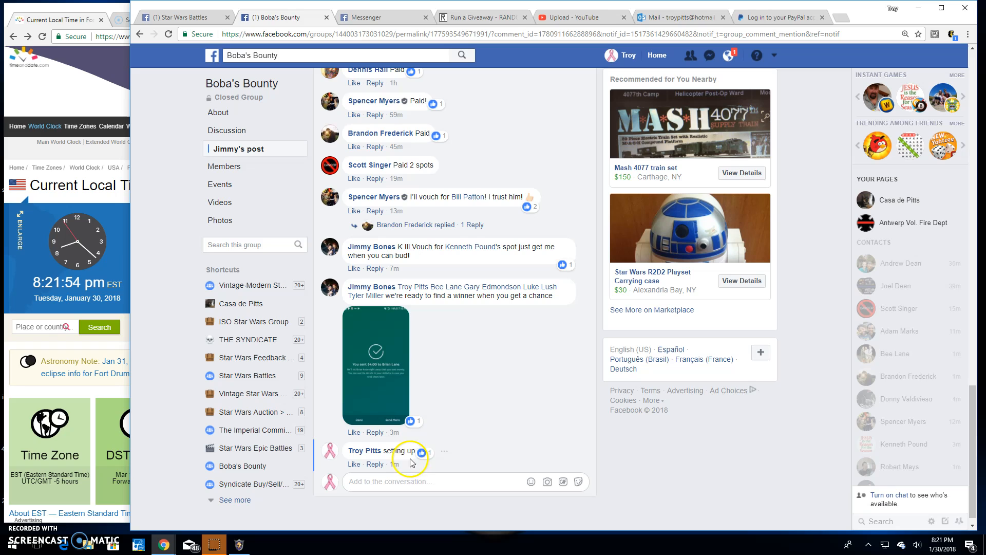
type("L")
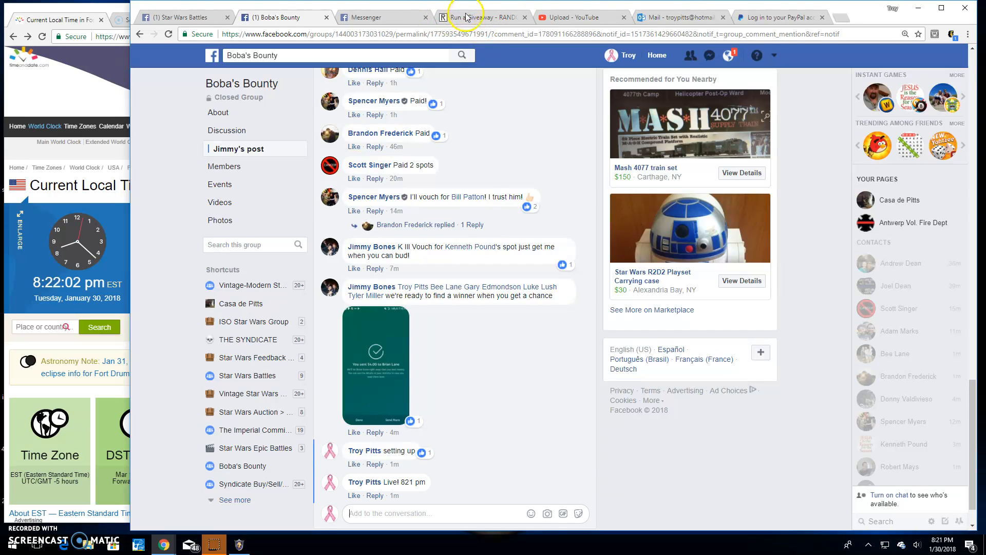
Start the 1989 Silver Eagle giveaway with the round count rolled on 2d6 (eight rounds).
left_click(481, 18)
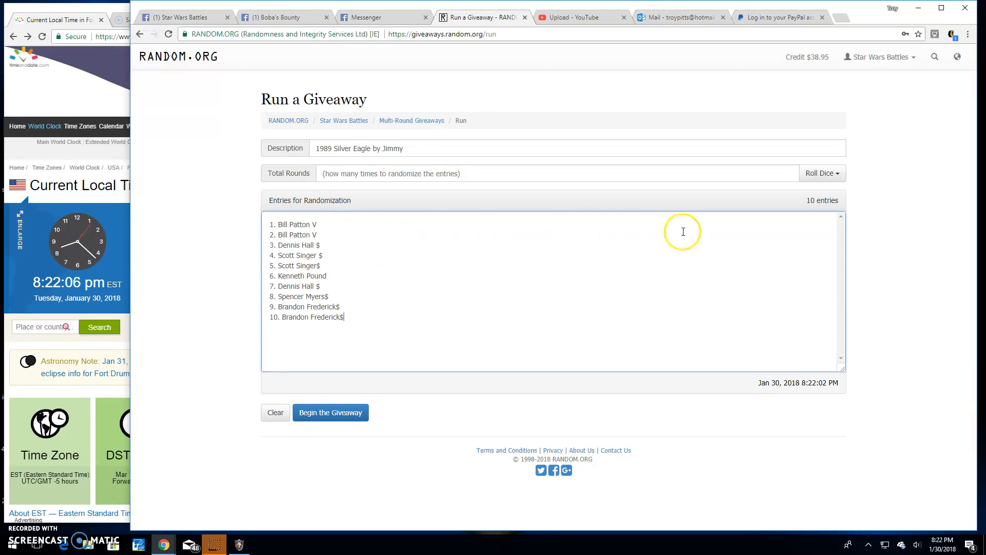
left_click(822, 173)
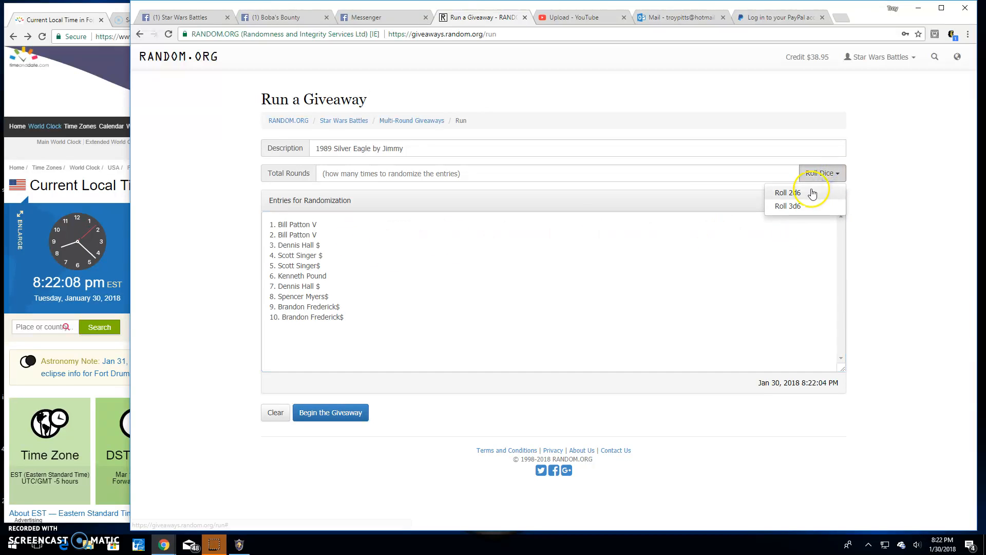
left_click(784, 192)
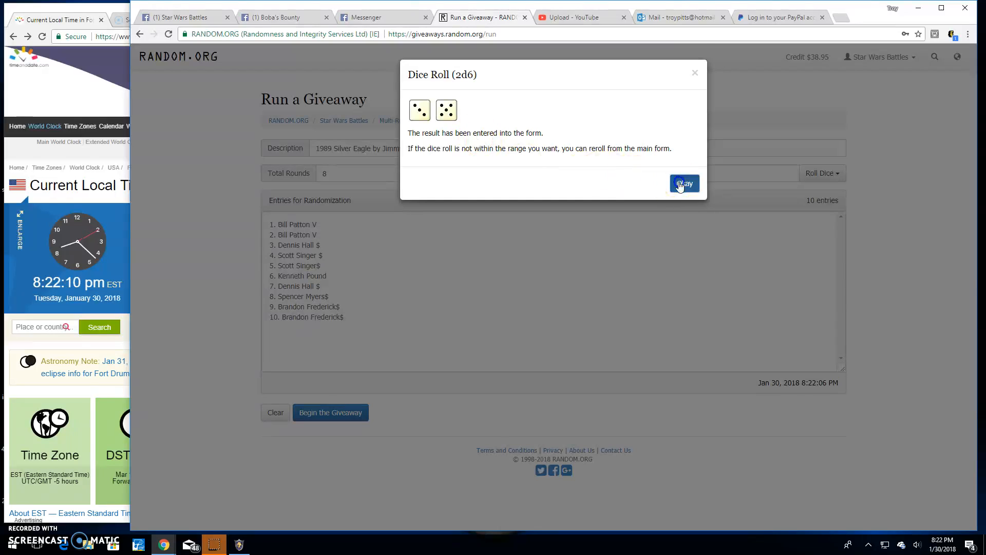
left_click(684, 183)
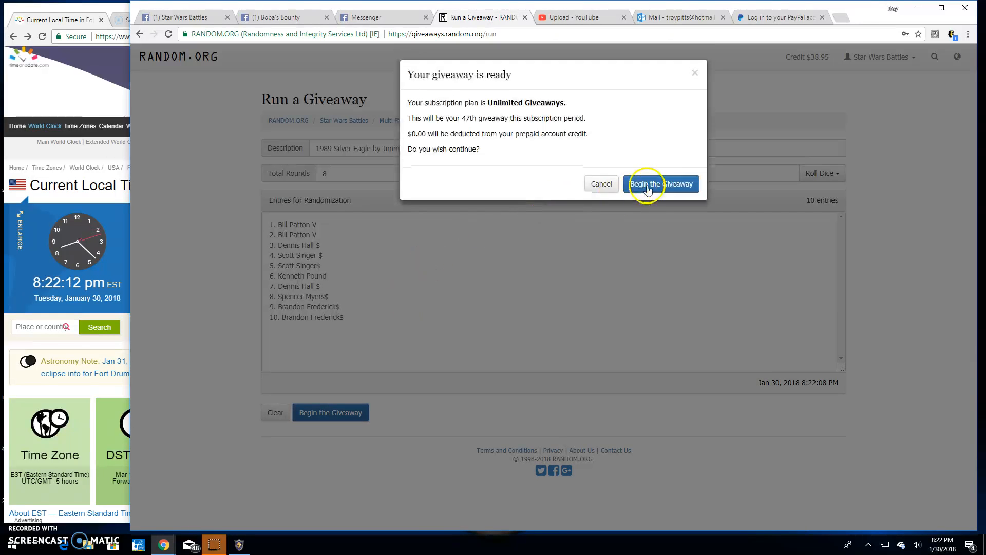
left_click(661, 184)
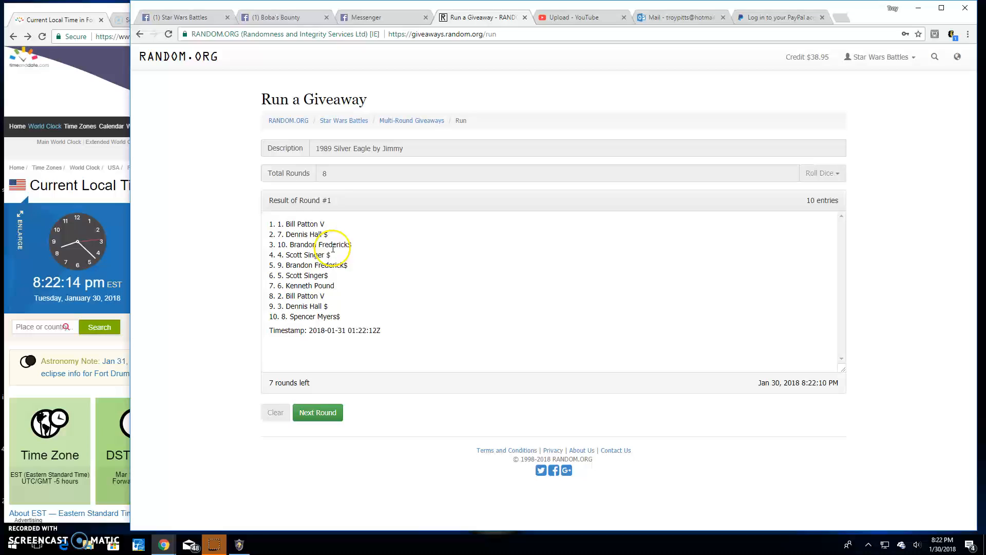
Advance the giveaway round by round until round 7 results show with one round left.
left_click(317, 412)
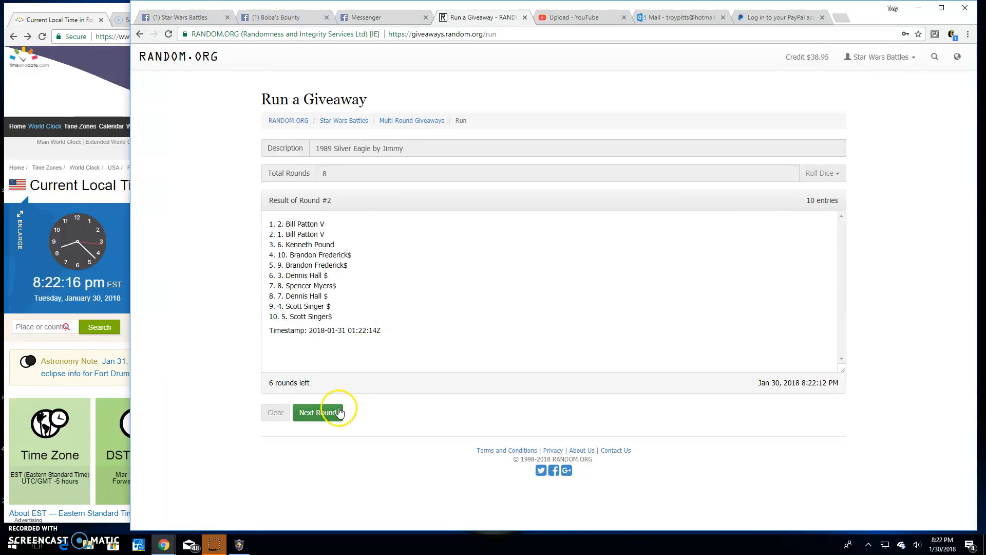
left_click(317, 413)
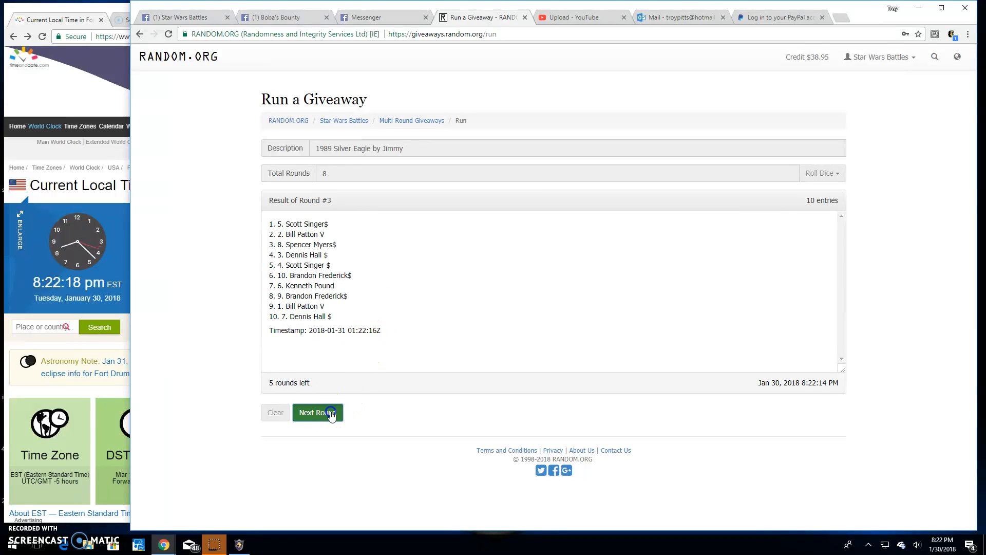
left_click(318, 413)
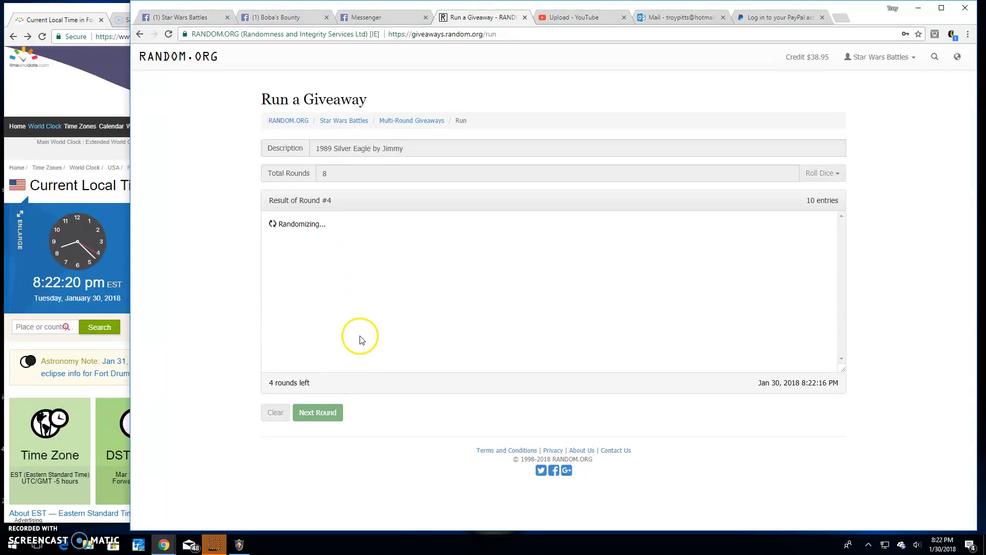
left_click(317, 412)
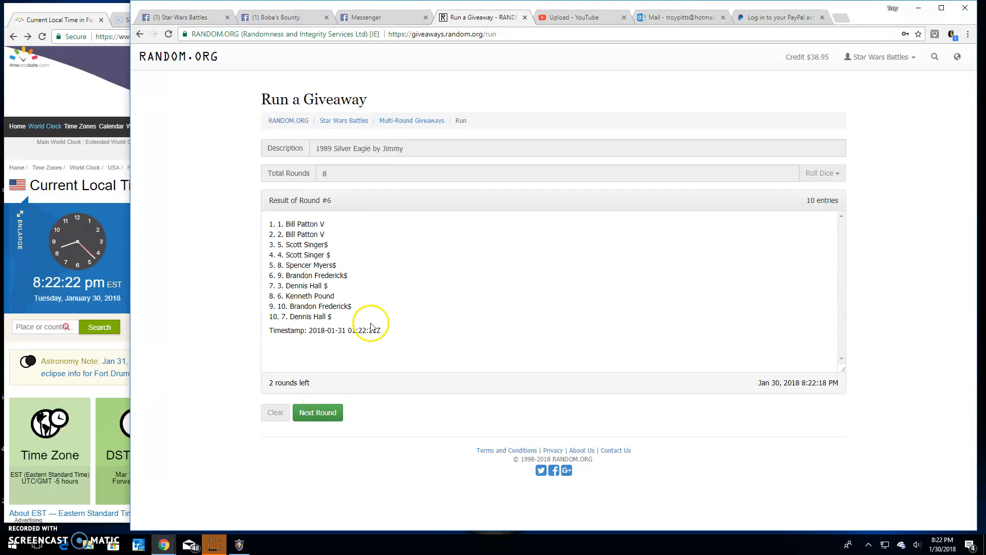
left_click(318, 413)
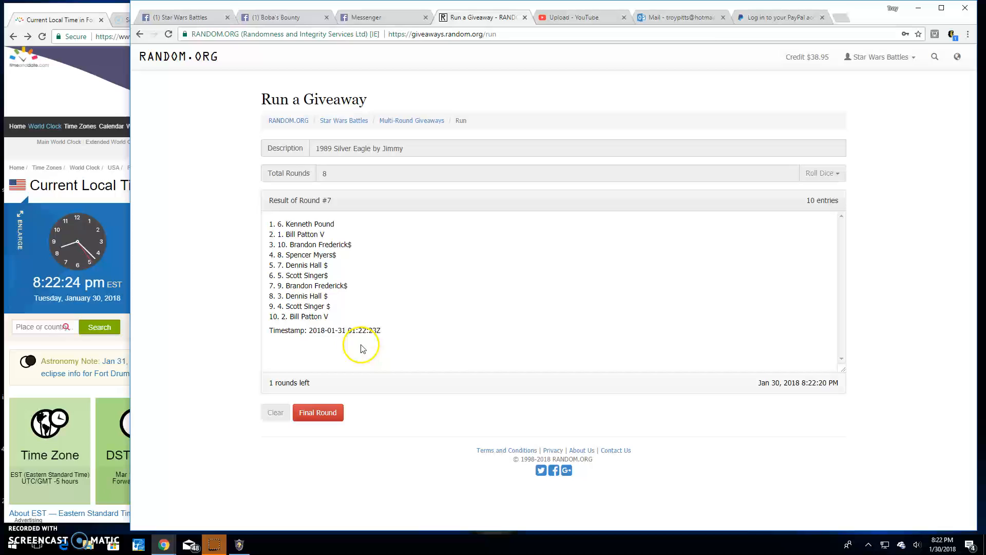
Comment 'Final round! good luck!' on the battle thread before the last draw.
left_click(283, 17)
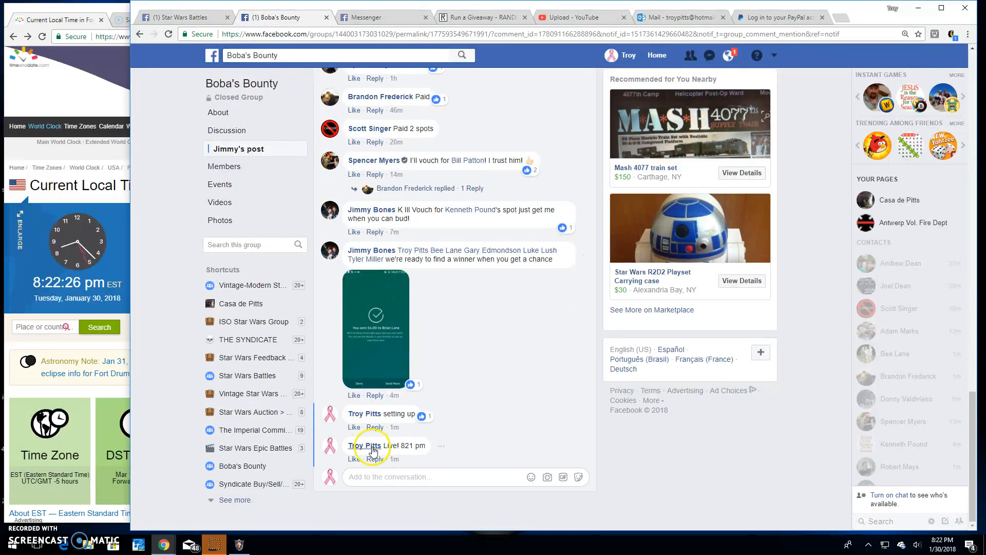
type("Fin")
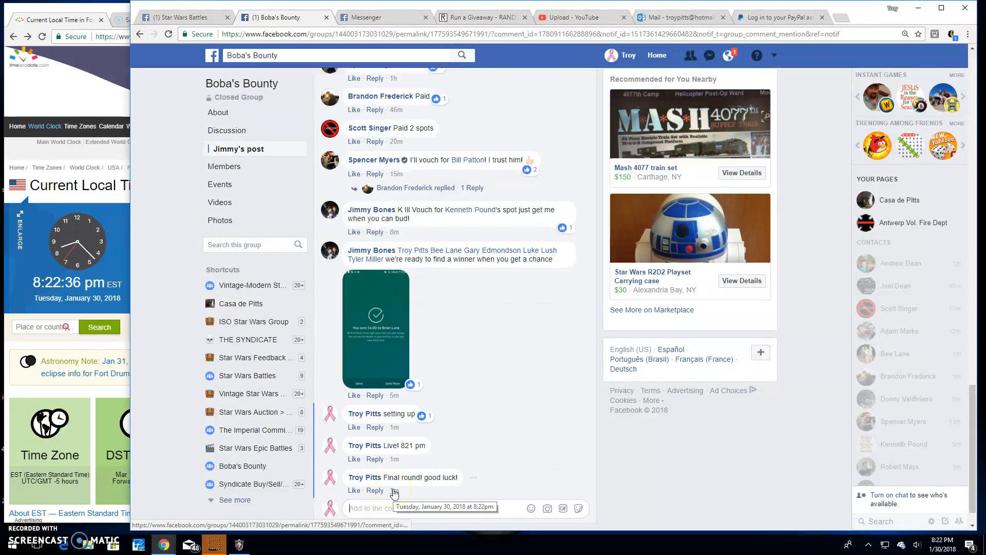
left_click(481, 17)
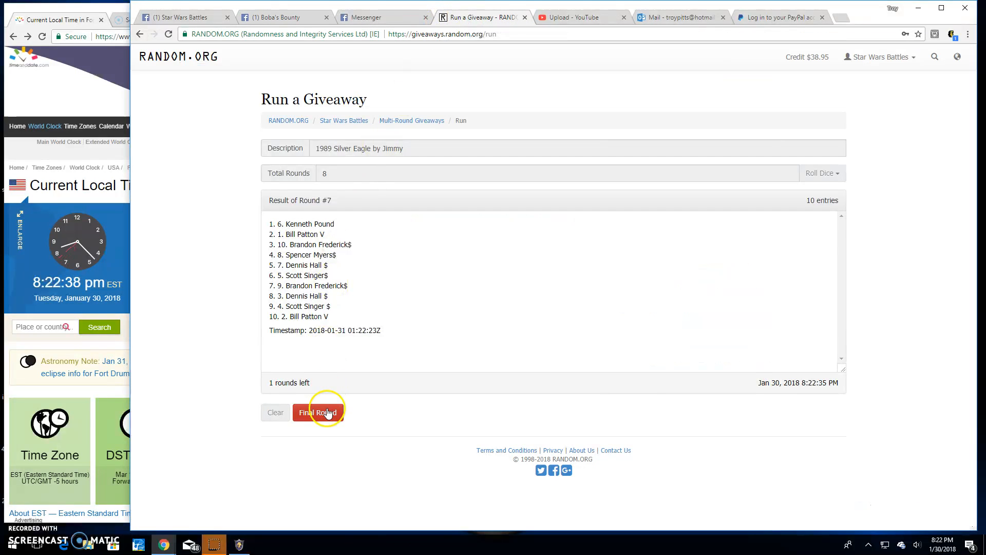
left_click(318, 412)
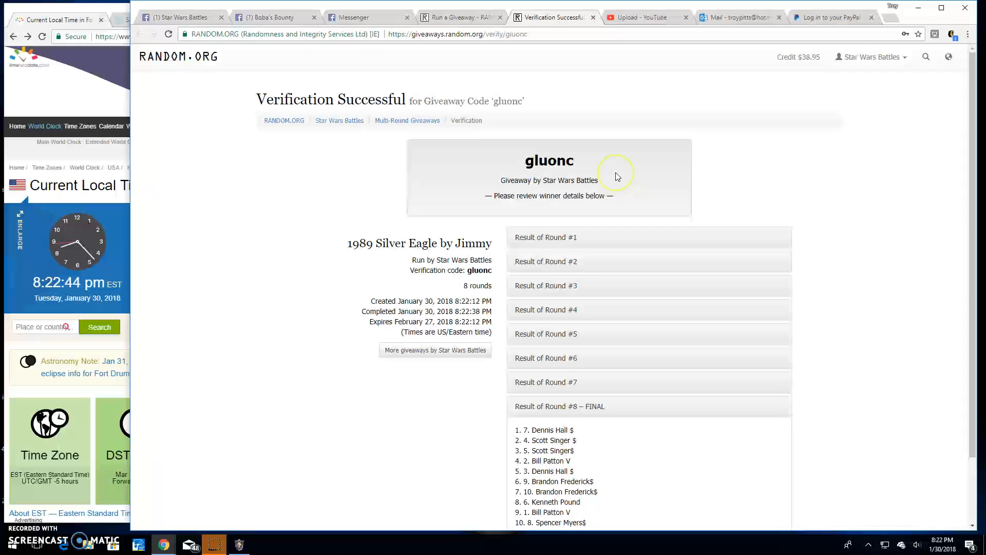
scroll("down", 3)
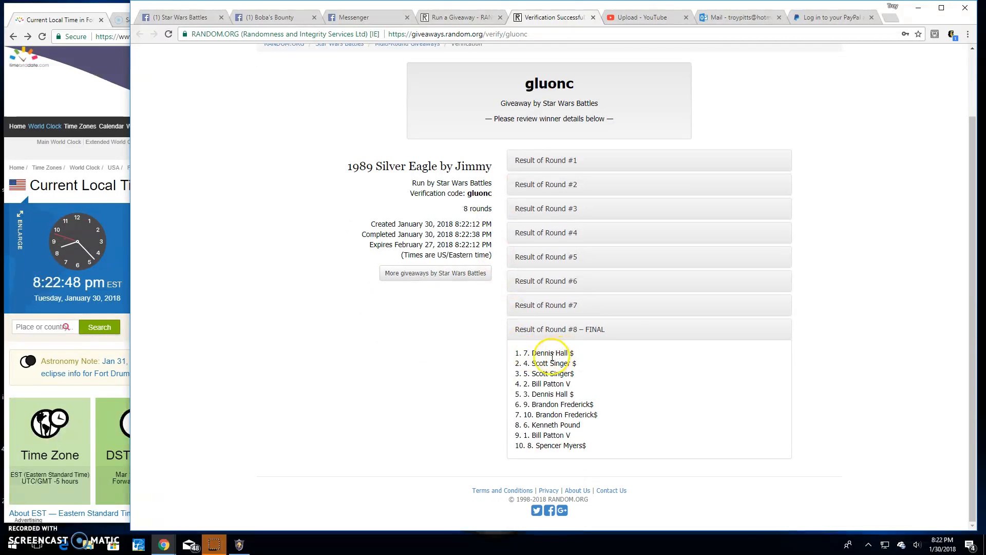
left_click(179, 18)
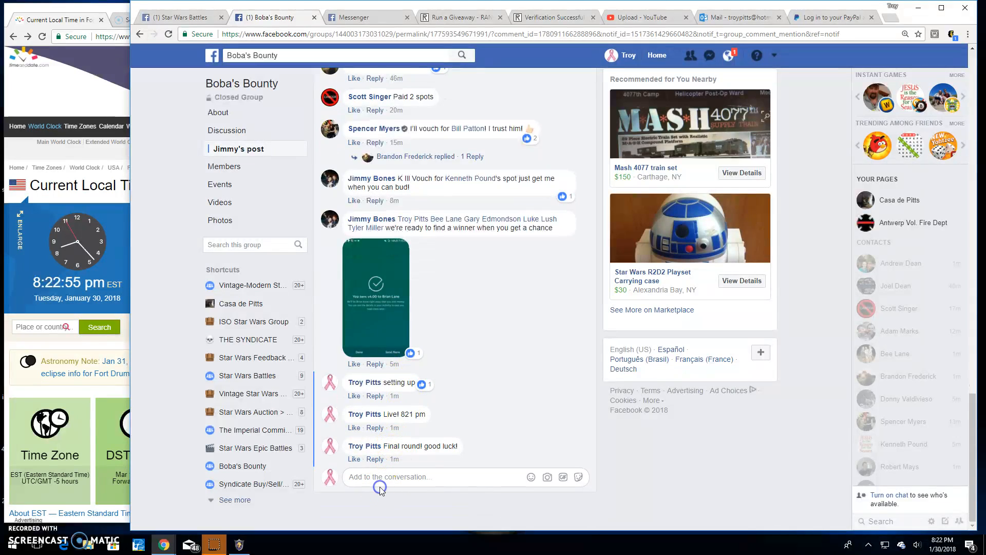
Comment 'Done! 823 pm' to close out the battle thread.
type("Done!")
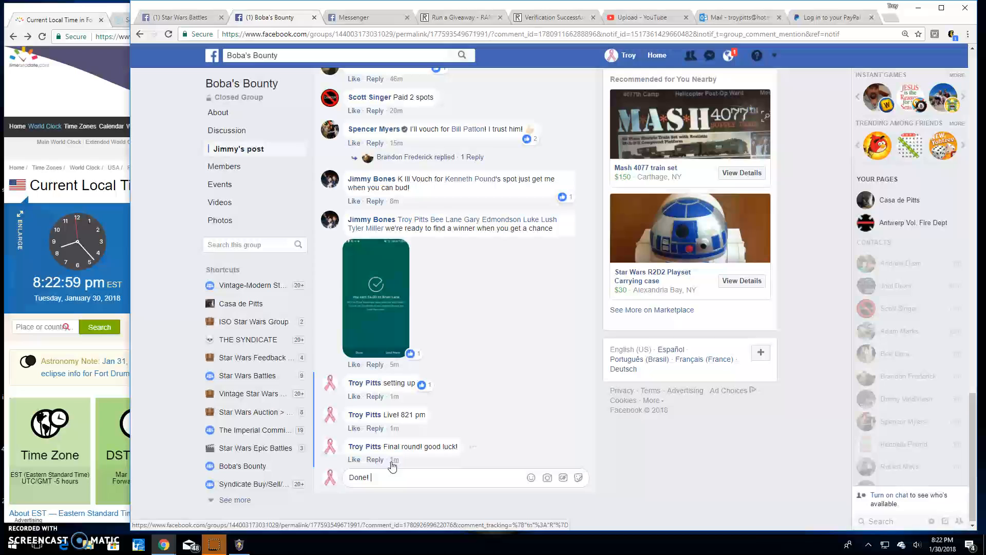
type("823 p")
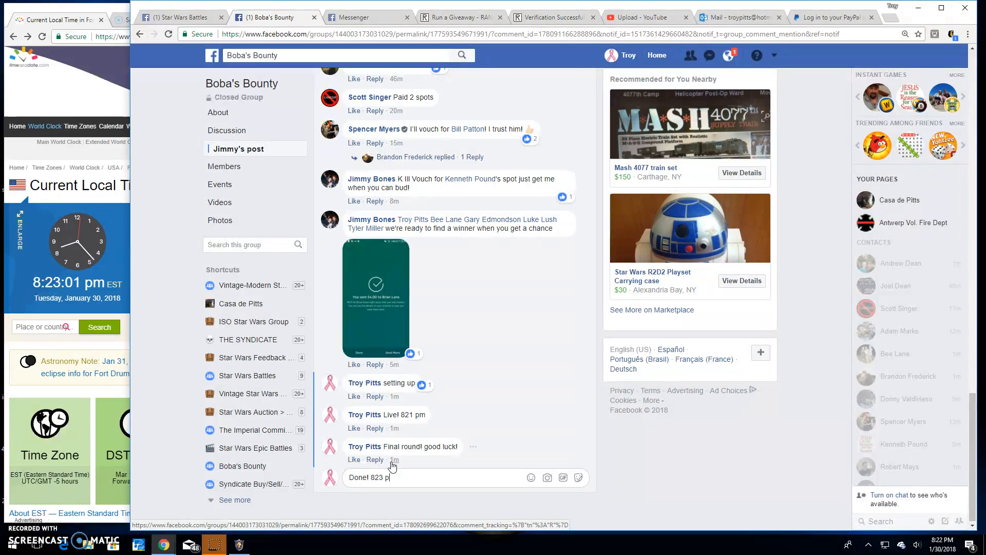
key("enter")
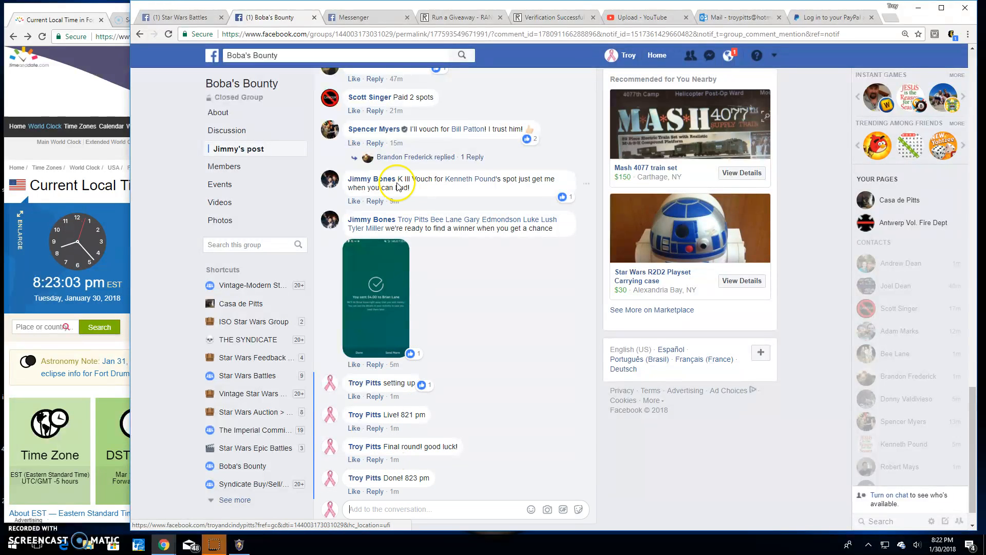